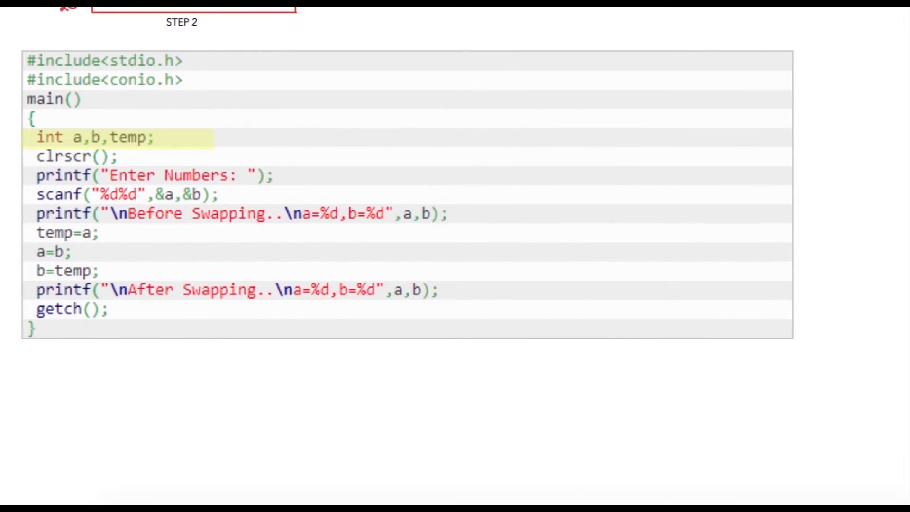
pyautogui.moveTo(84, 148)
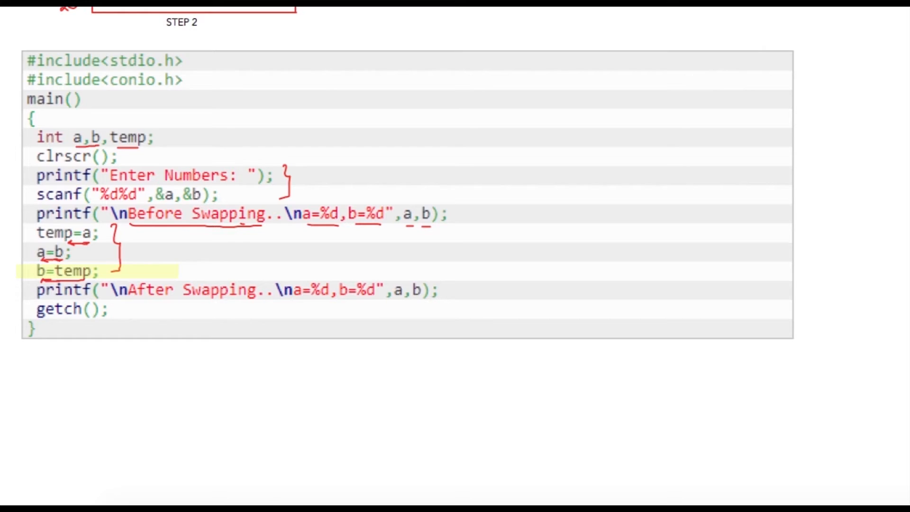
# - Place the cursor on the blank page below the annotated code
pyautogui.click(333, 407)
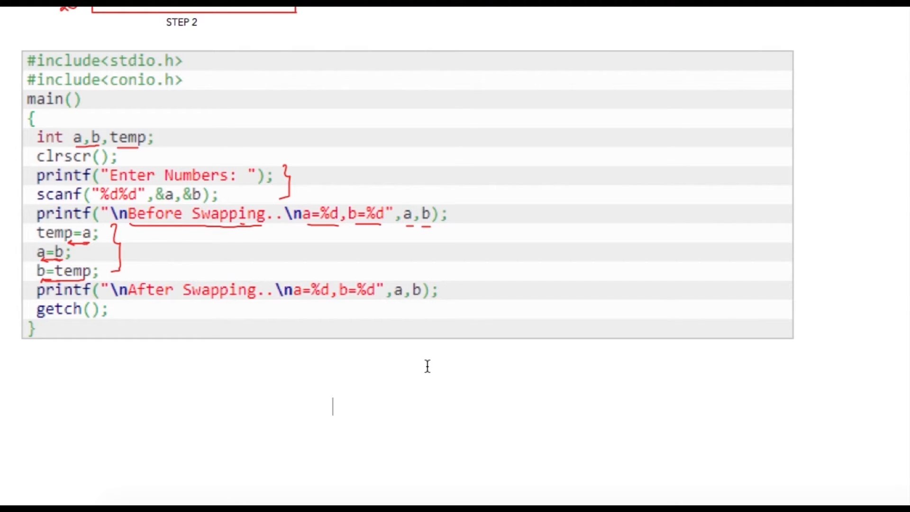
# - Create a table headed A, B, TEMP with a first row 10, 20, 24525
pyautogui.write('A')
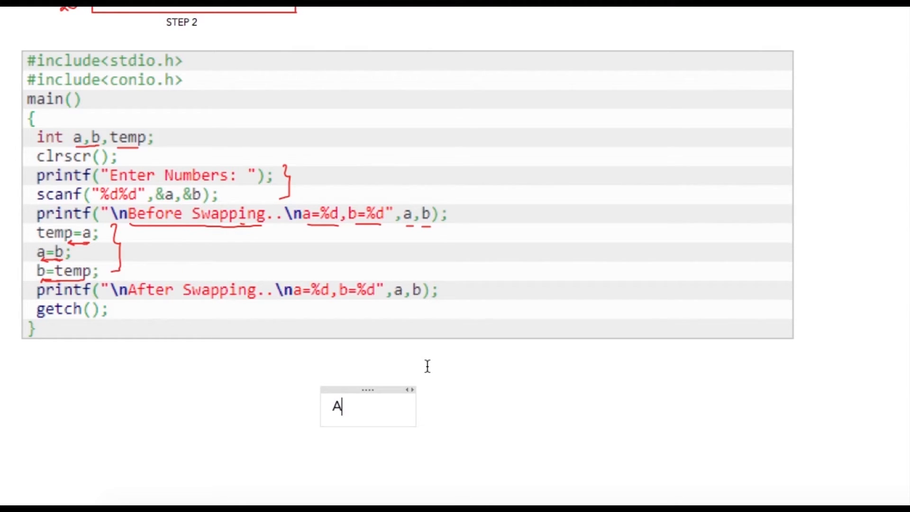
pyautogui.write('B\tTEMP')
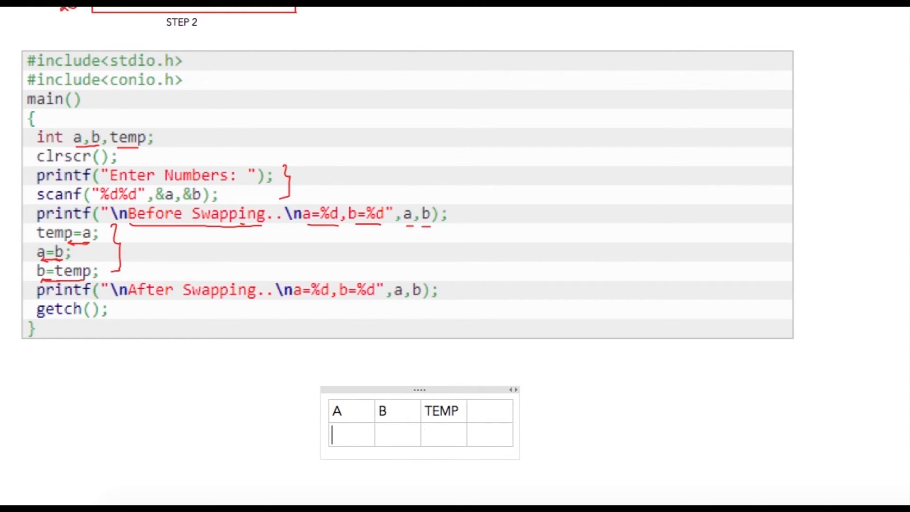
pyautogui.write('10\t20')
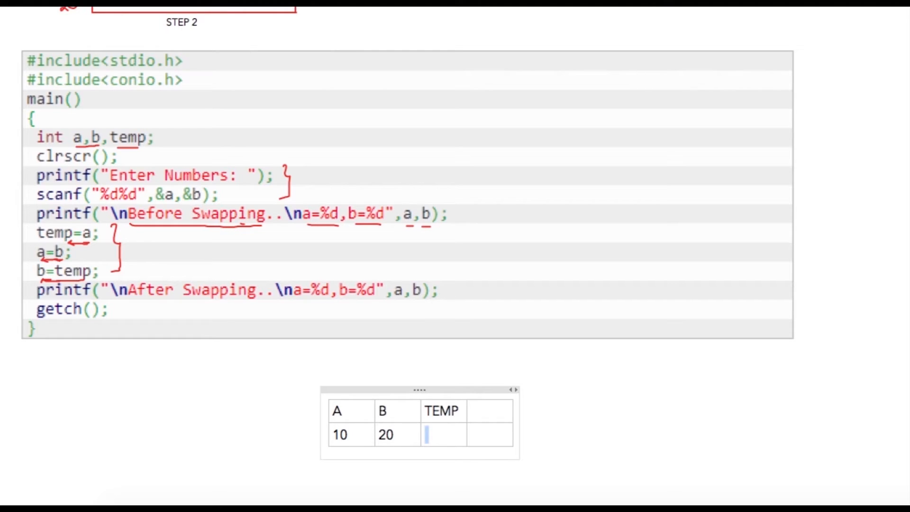
pyautogui.write('24525')
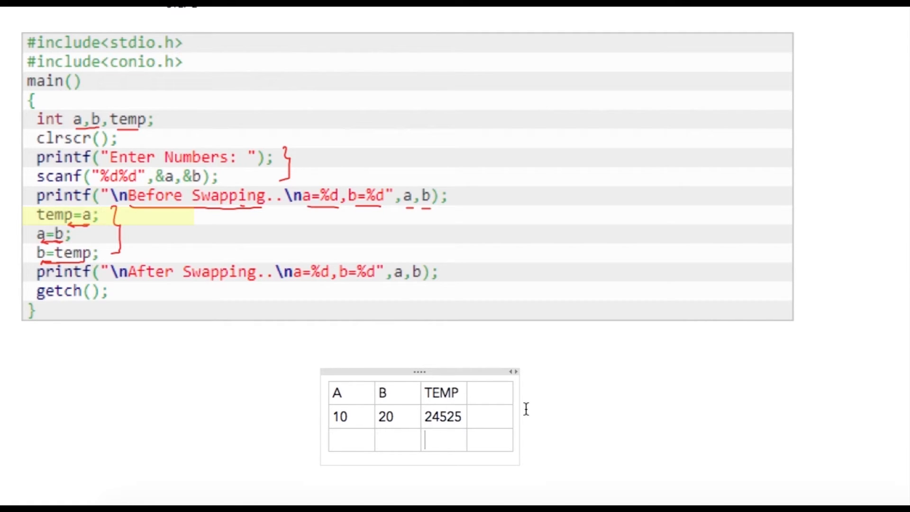
# - Enter trace rows 10, 20, 10 and 20, 20, 10 in the table
pyautogui.write('10')
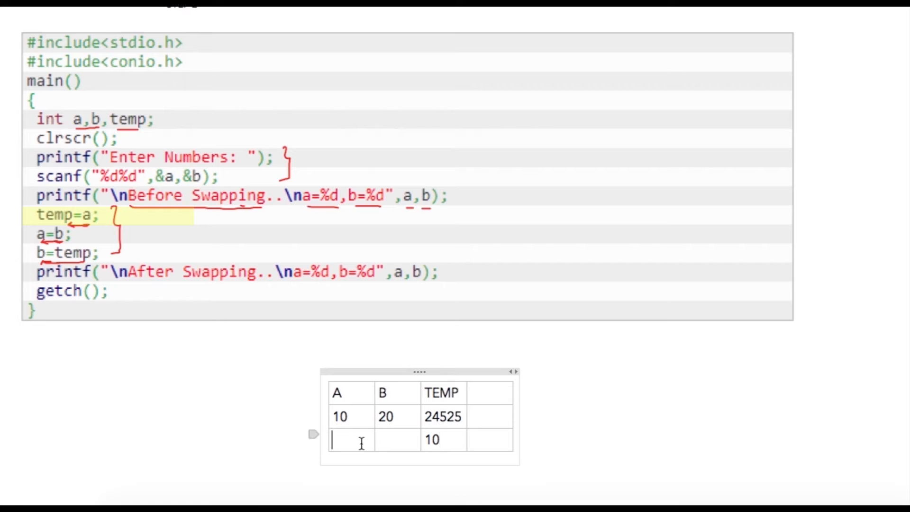
pyautogui.write('10')
pyautogui.click(397, 440)
pyautogui.write('20')
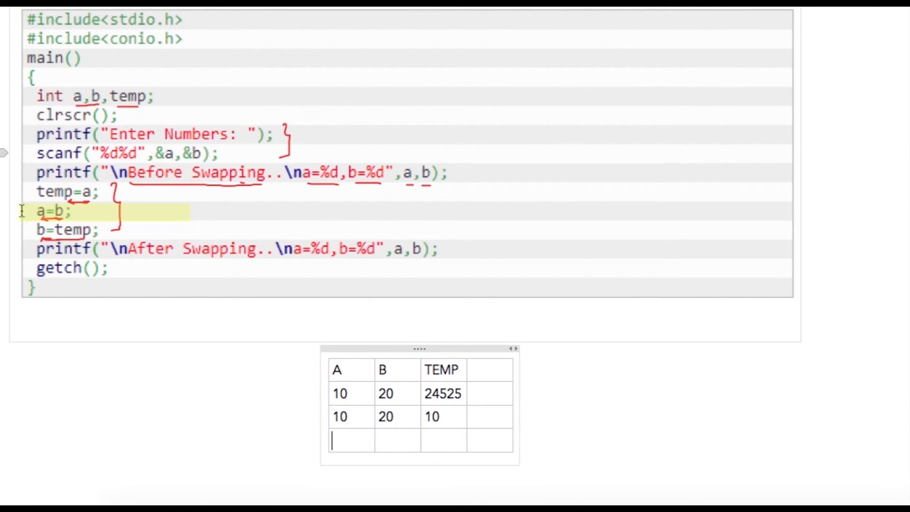
pyautogui.moveTo(732, 281)
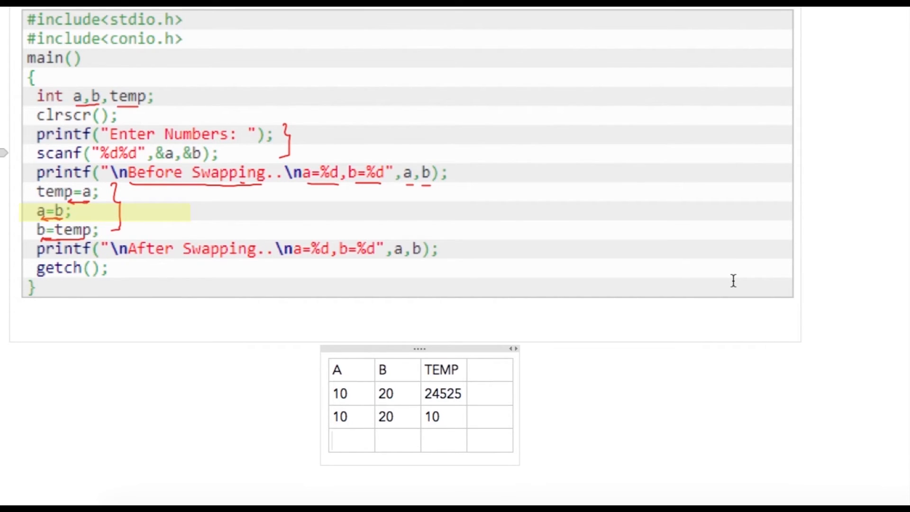
pyautogui.write('20')
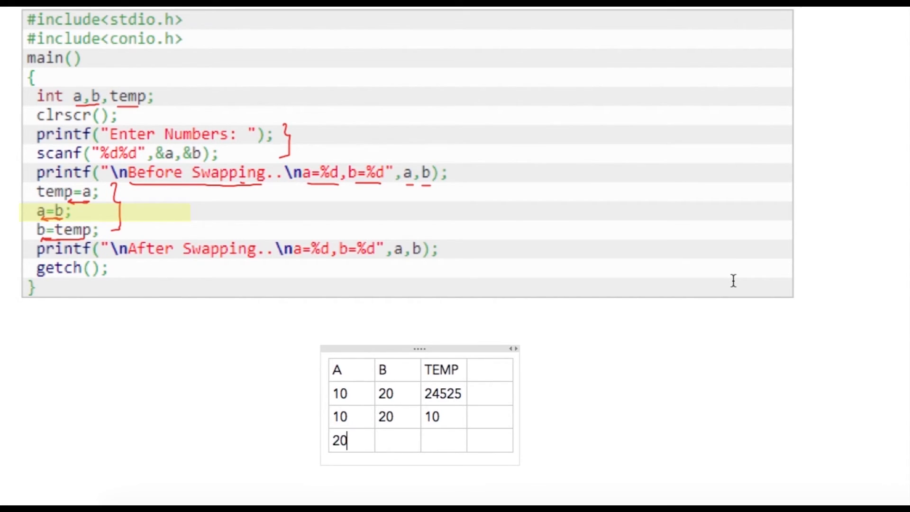
pyautogui.write('20')
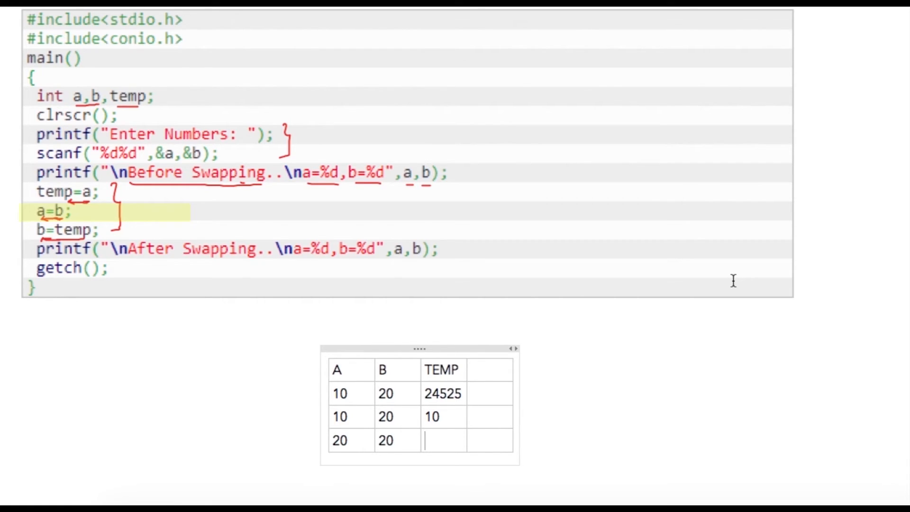
pyautogui.write('10')
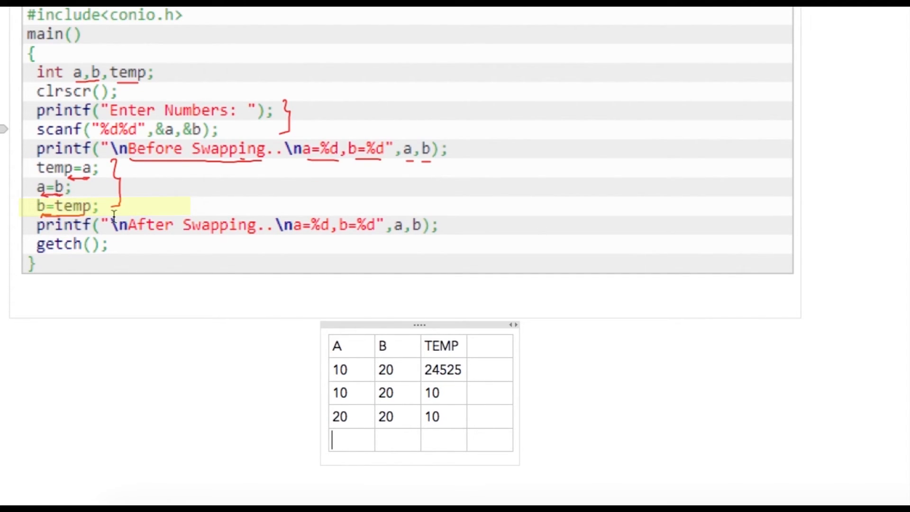
# - Enter the final trace row 20, 10, 10 showing the swapped values
pyautogui.write('20')
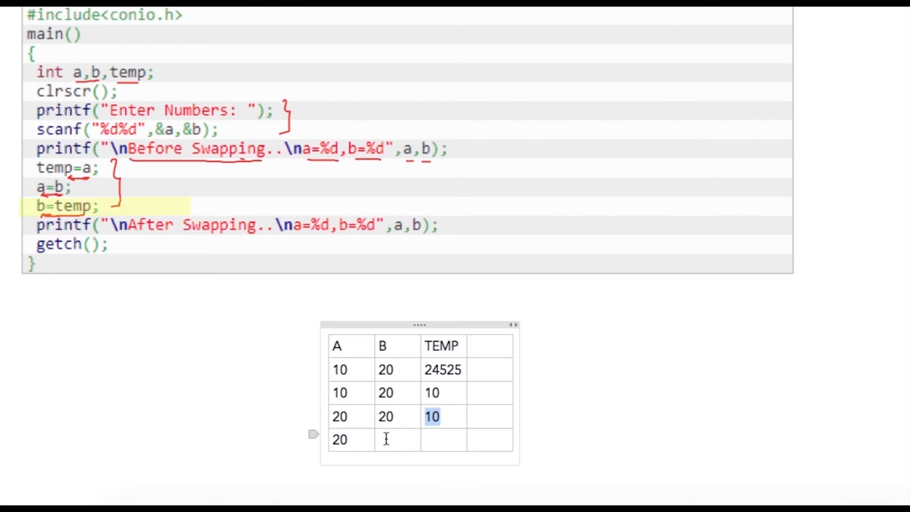
pyautogui.write('10')
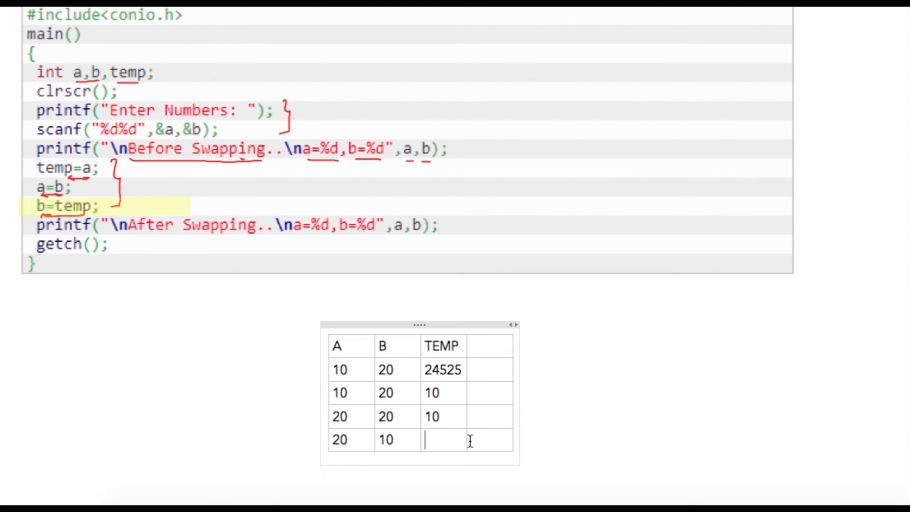
pyautogui.write('10')
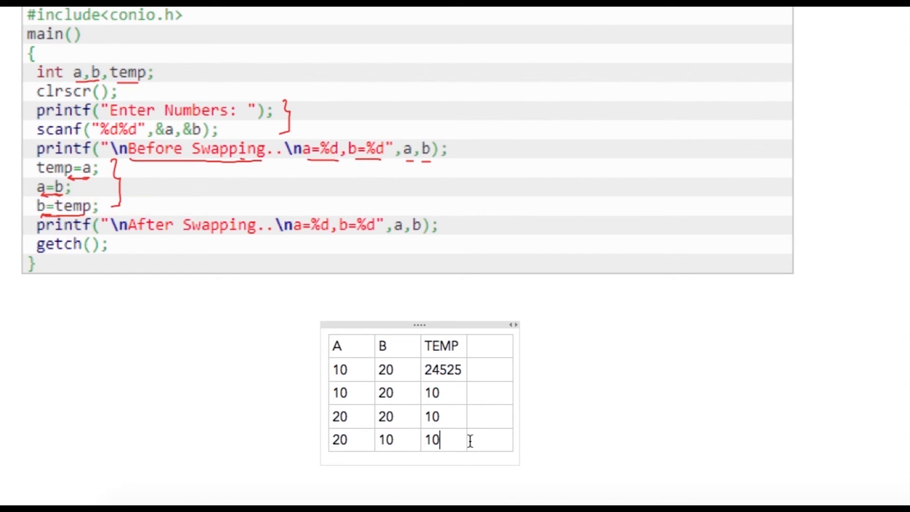